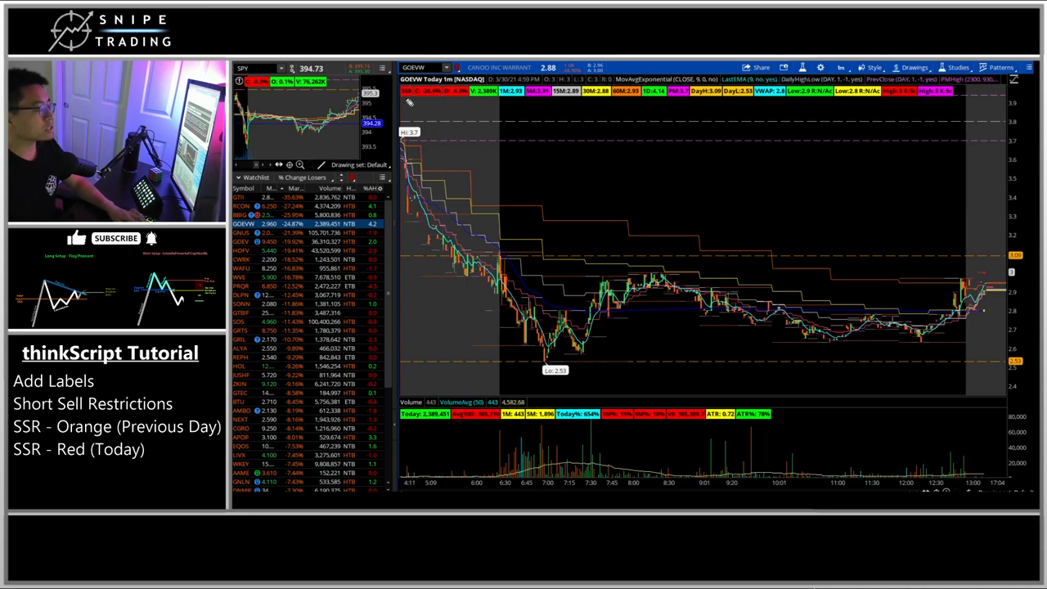
{"action": "mouse_move", "coordinate": [733, 237]}
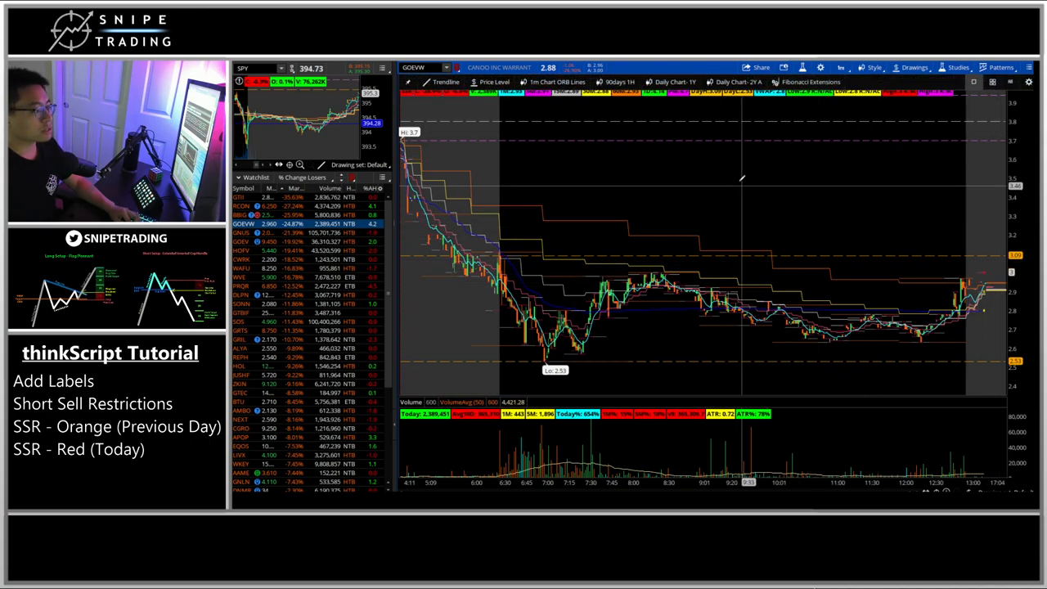
- Create a new custom study from the chart's Studies menu, opening the thinkScript editor
{"action": "right_click", "coordinate": [739, 176]}
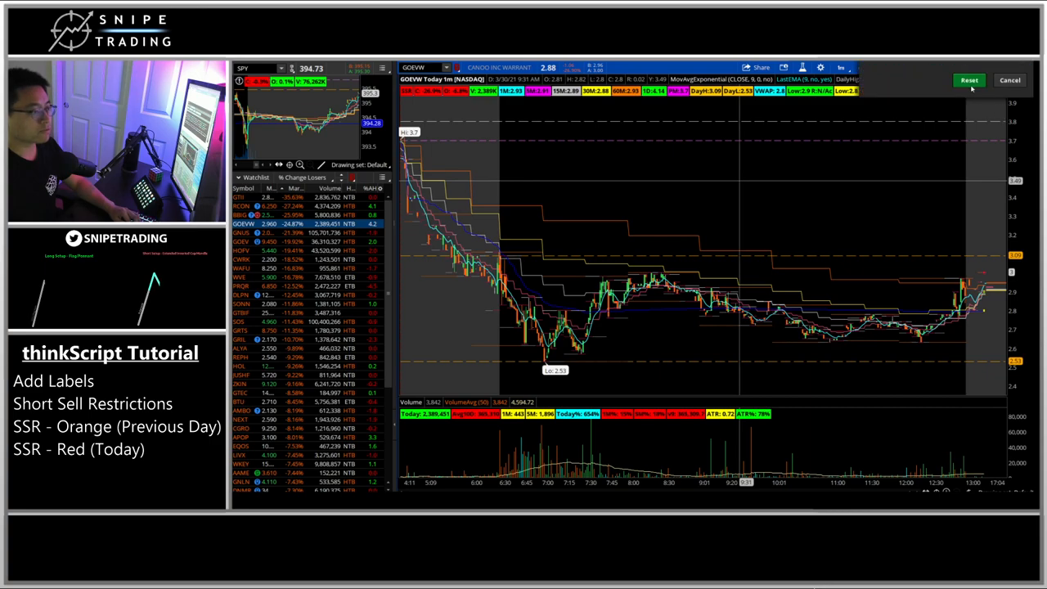
{"action": "left_click", "coordinate": [969, 79]}
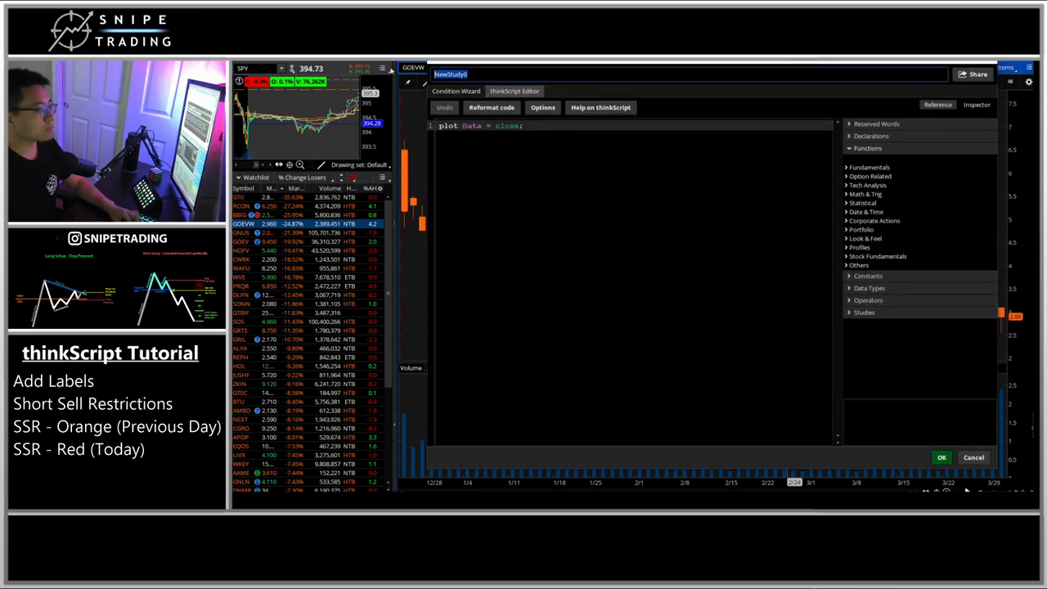
- Name the study SSR_Ex and begin 'input period = aggregationPeriod.DAY;'
{"action": "type", "text": "SSR_Ex"}
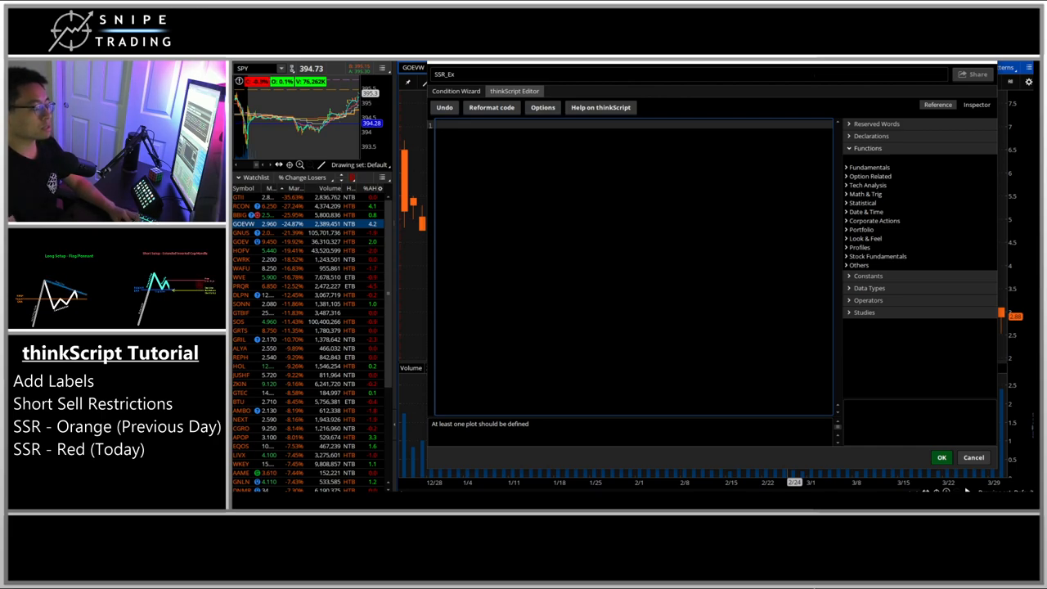
{"action": "type", "text": "input period = p"}
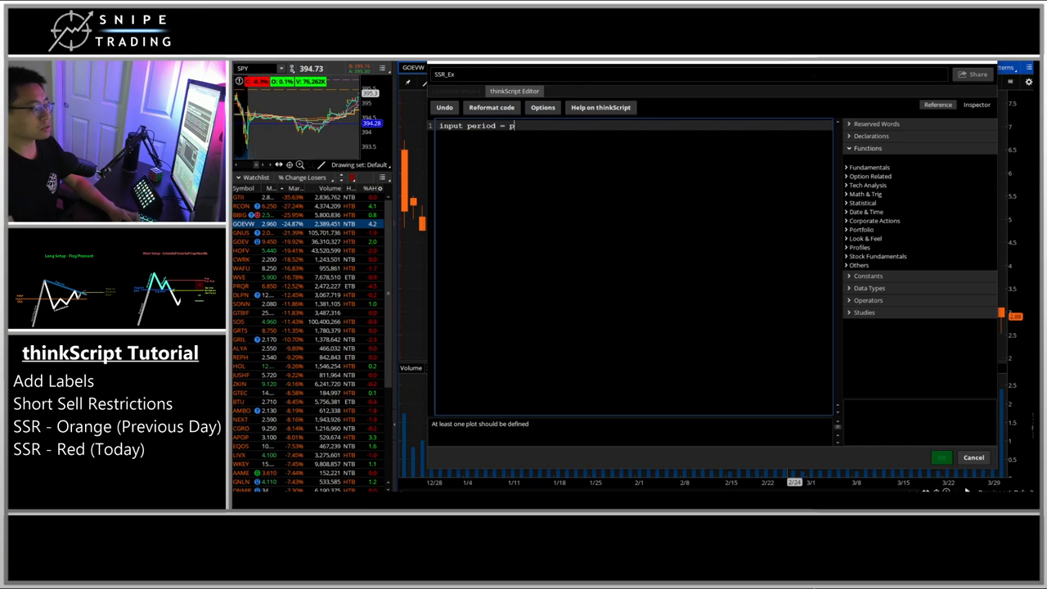
{"action": "type", "text": "aggregationPeriod.DAY;"}
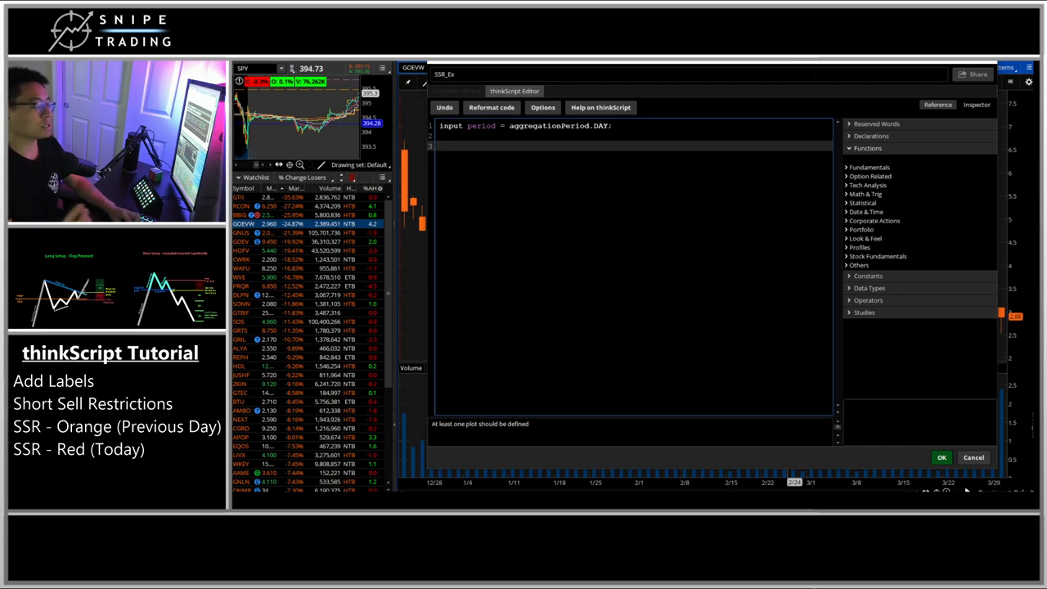
- Write 'def ssr_today = if 100*((low[0]-close[1])/close[1]) < -10 then'
{"action": "type", "text": "def"}
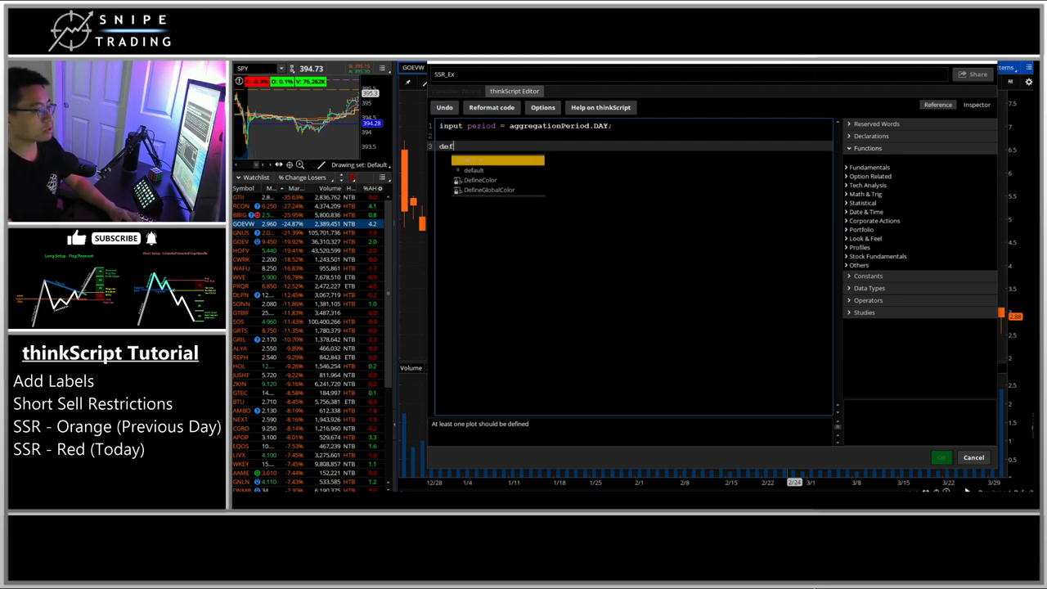
{"action": "type", "text": "ssr_today ="}
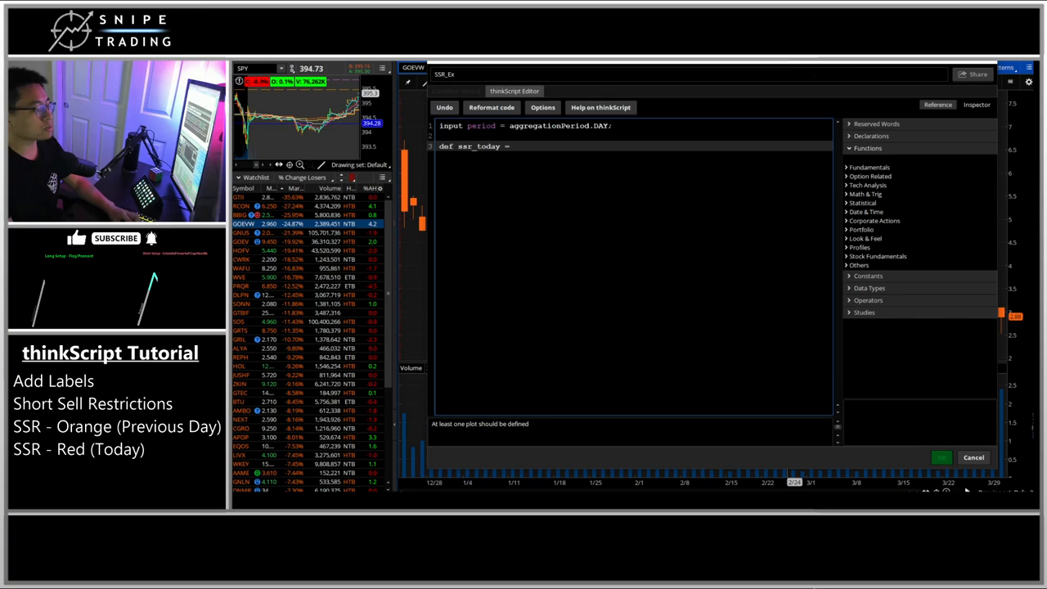
{"action": "type", "text": "low[0]-"}
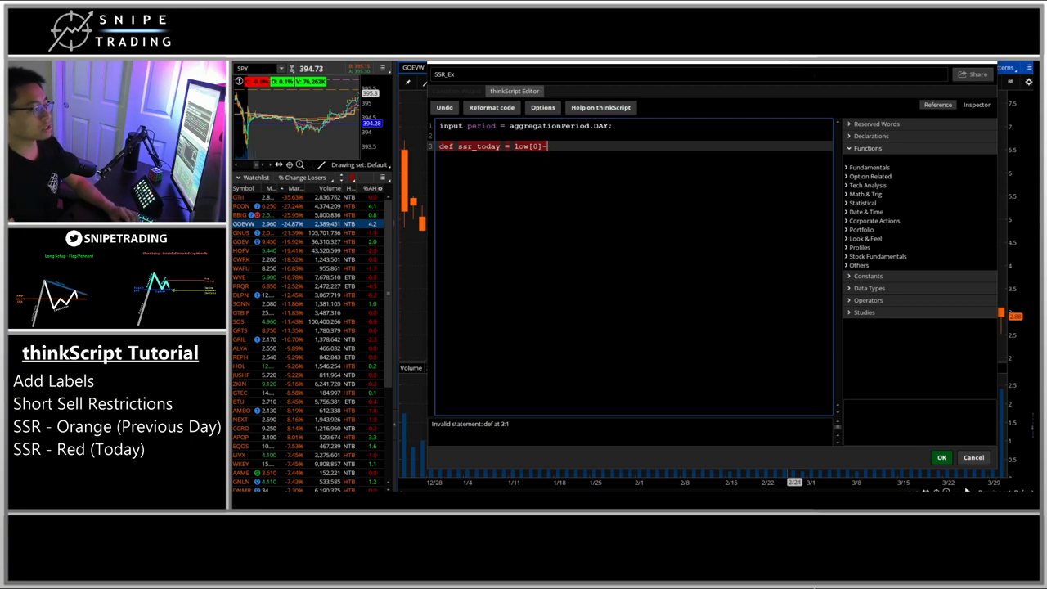
{"action": "type", "text": "close["}
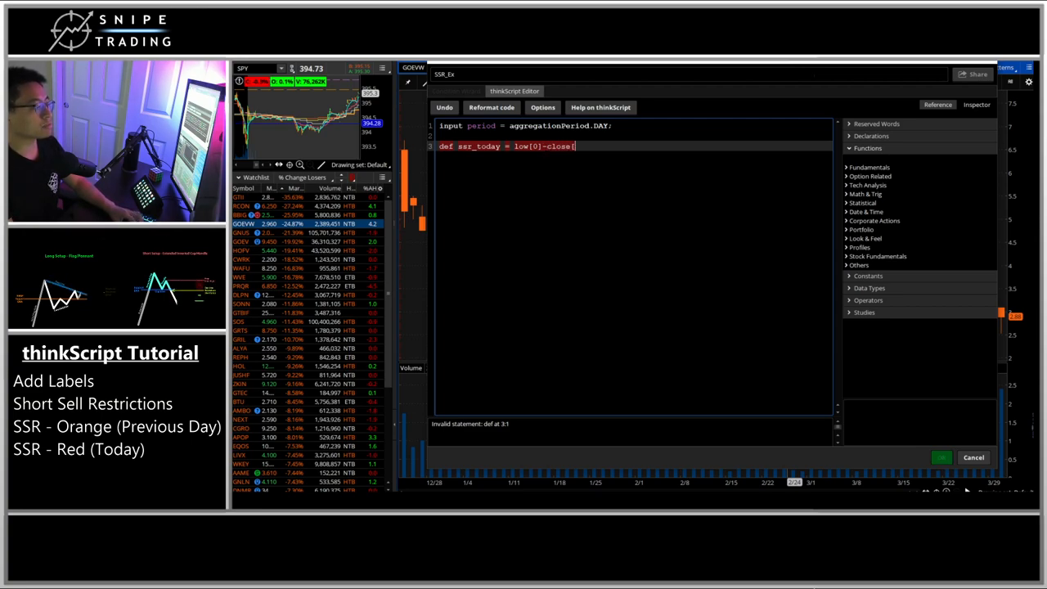
{"action": "type", "text": "1]"}
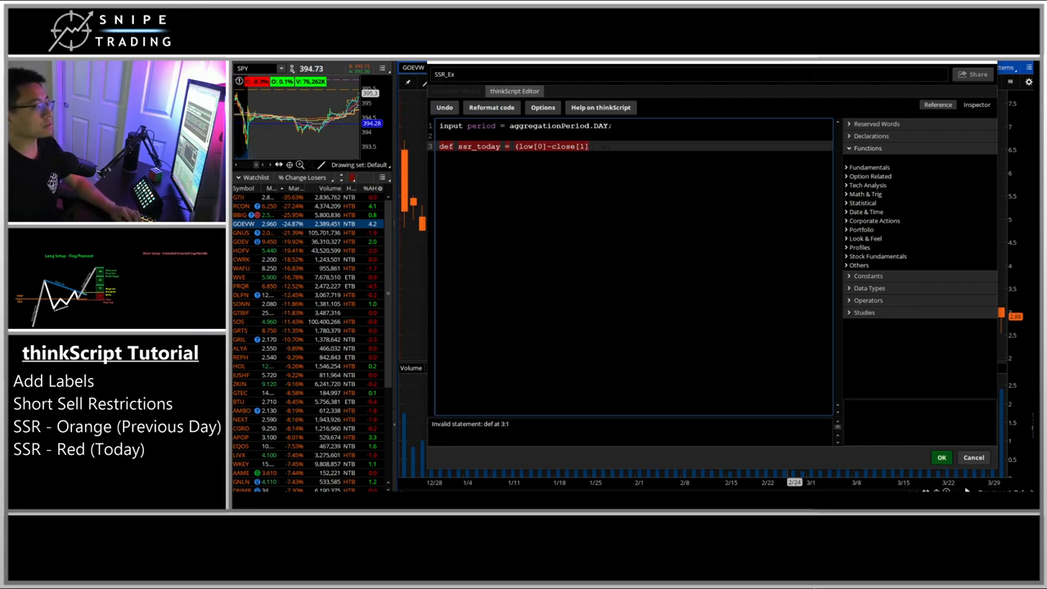
{"action": "type", "text": ")"}
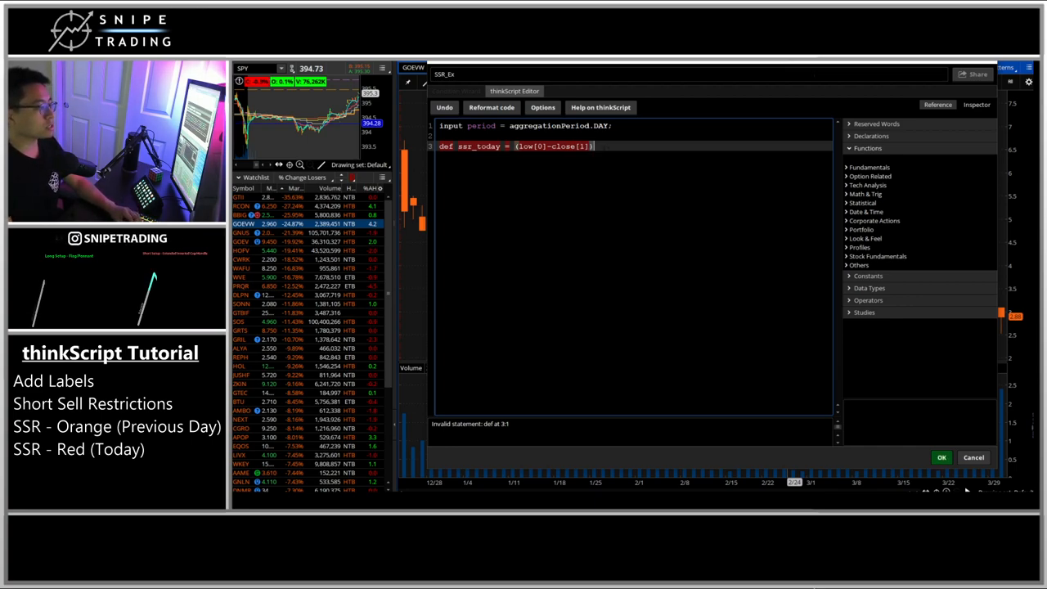
{"action": "type", "text": "close[1]"}
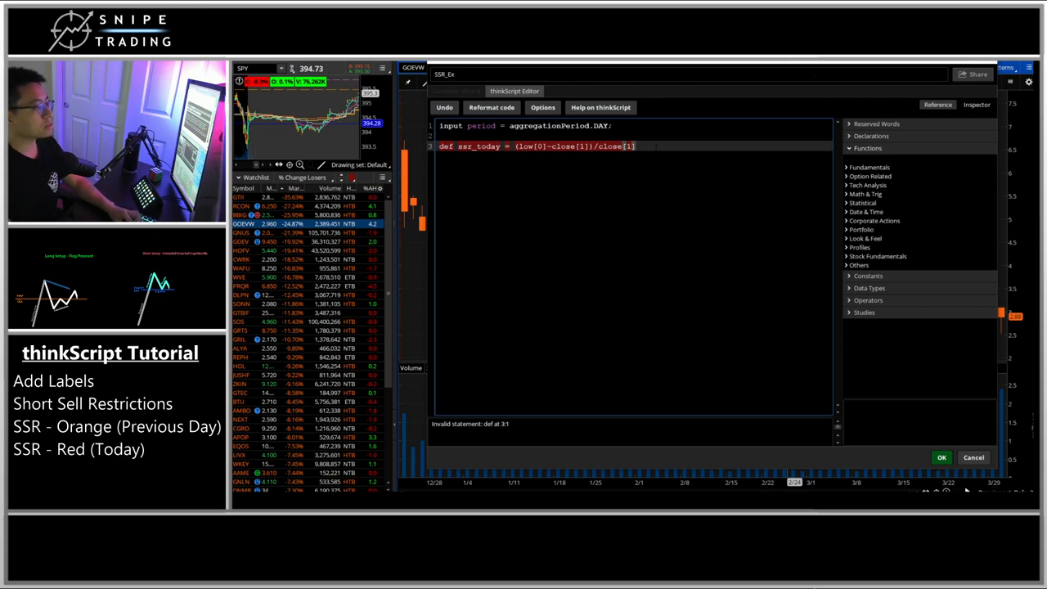
{"action": "type", "text": ";"}
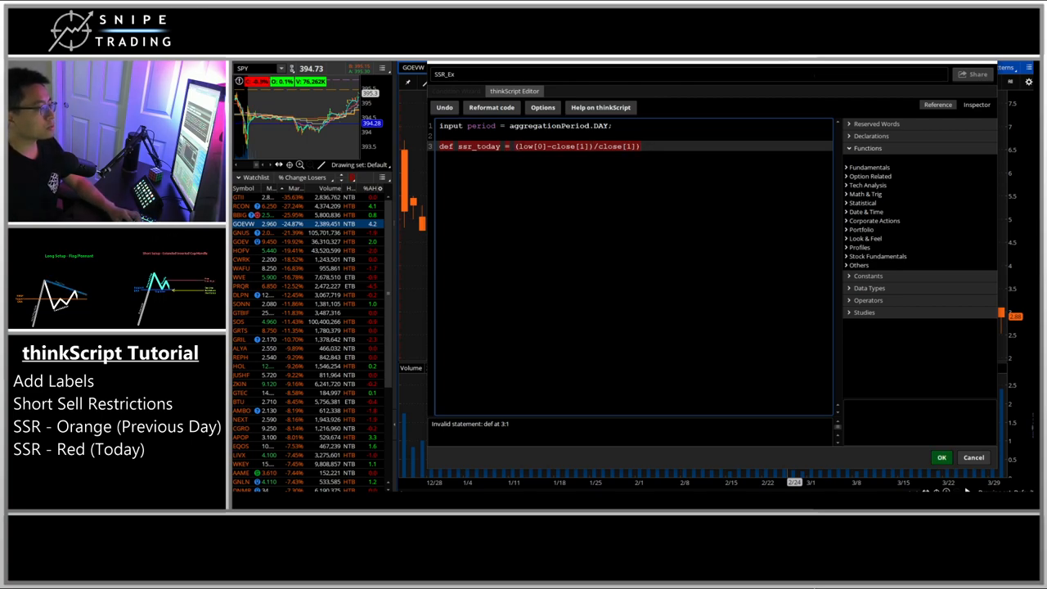
{"action": "type", "text": "1("}
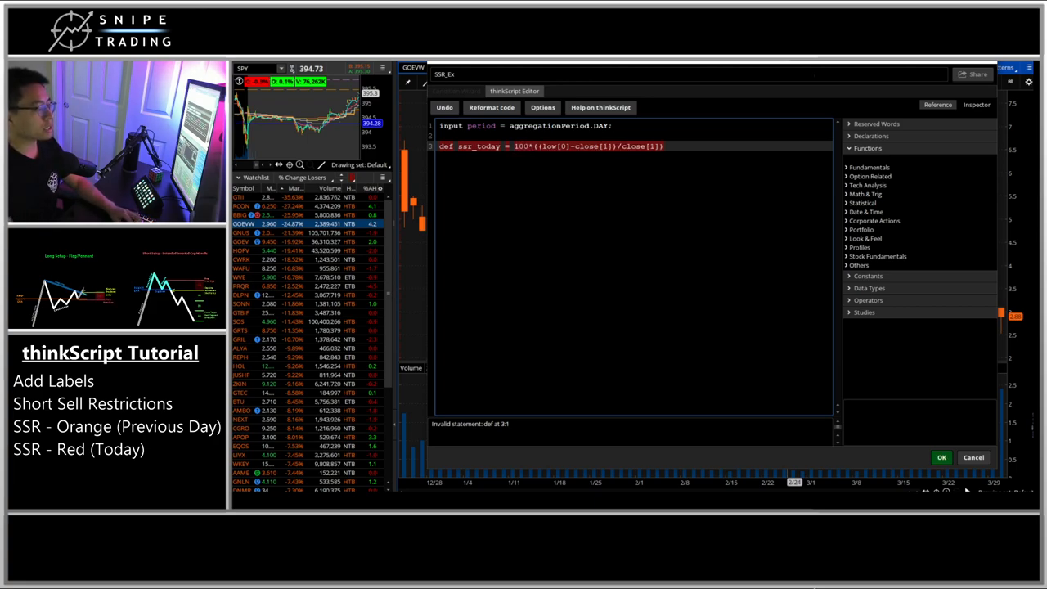
{"action": "type", "text": "if"}
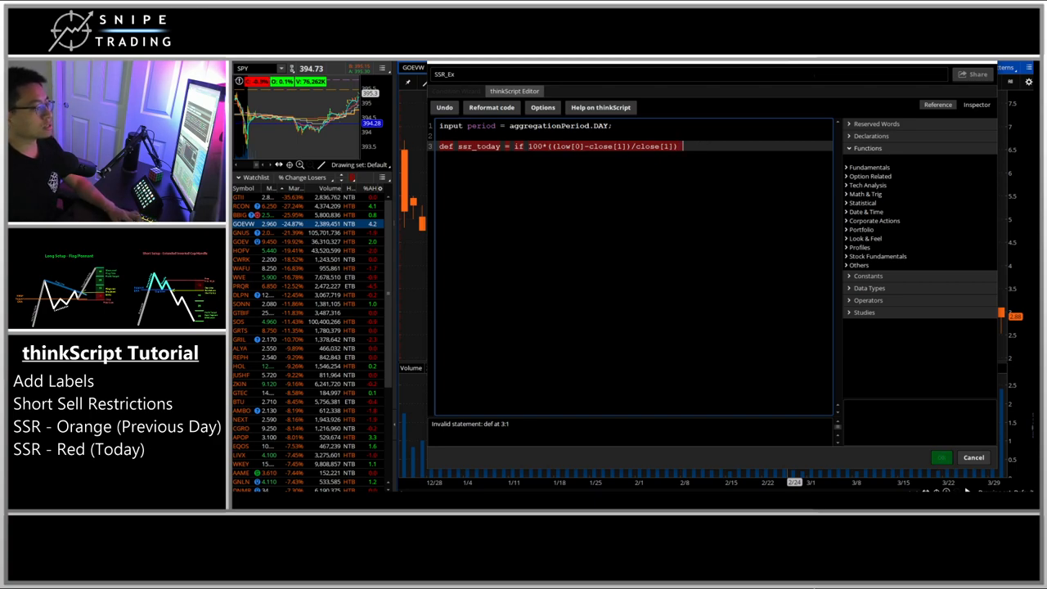
{"action": "type", "text": "< -10"}
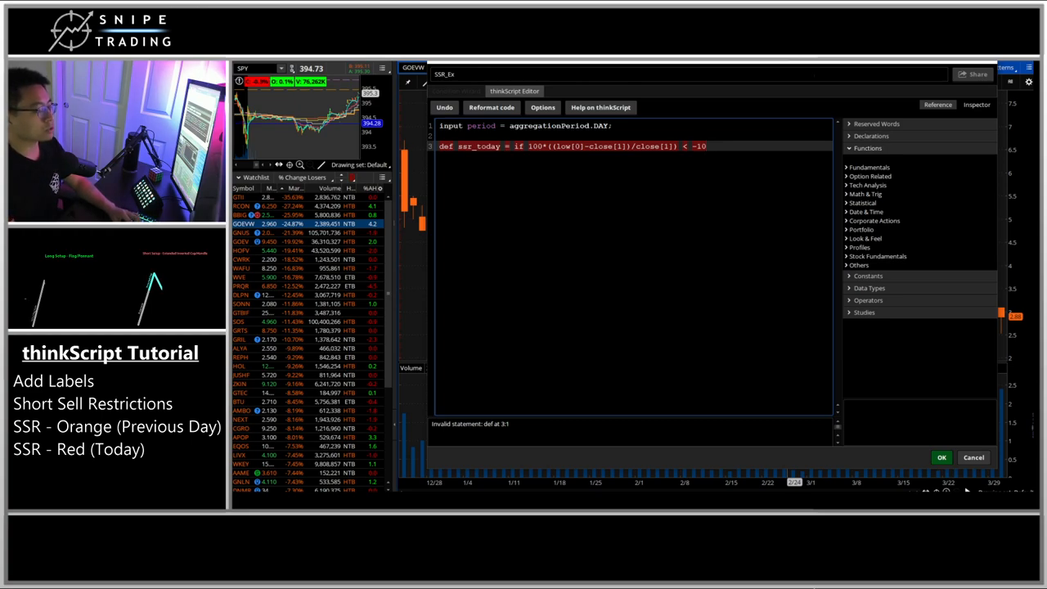
{"action": "type", "text": "then 1 else 0;"}
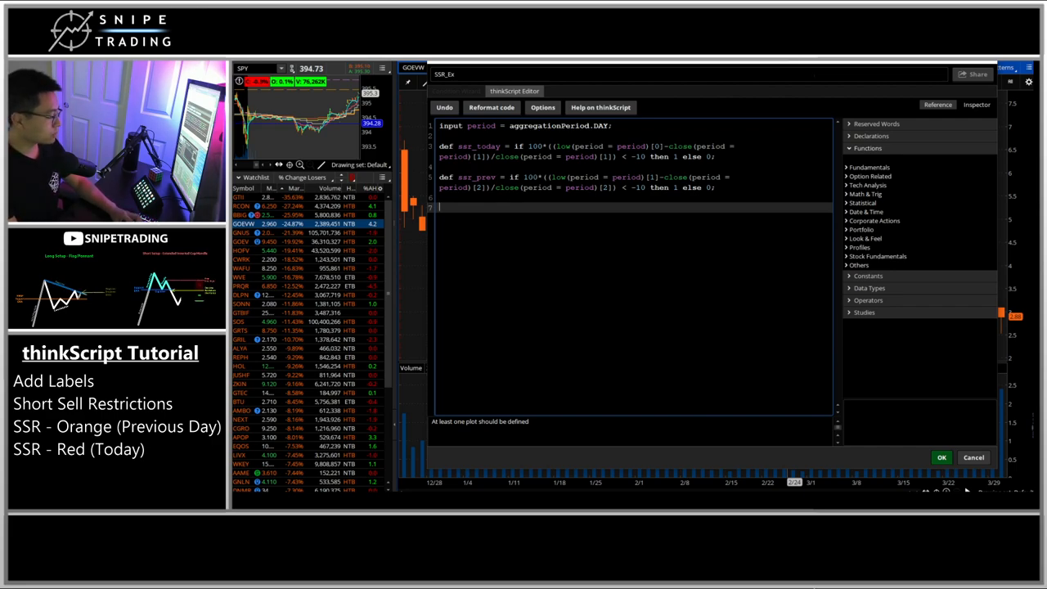
- Write addlabel(yes, if ssr_today or ssr_prev then "SSR" else "", and start the color argument
{"action": "type", "text": "addlabel"}
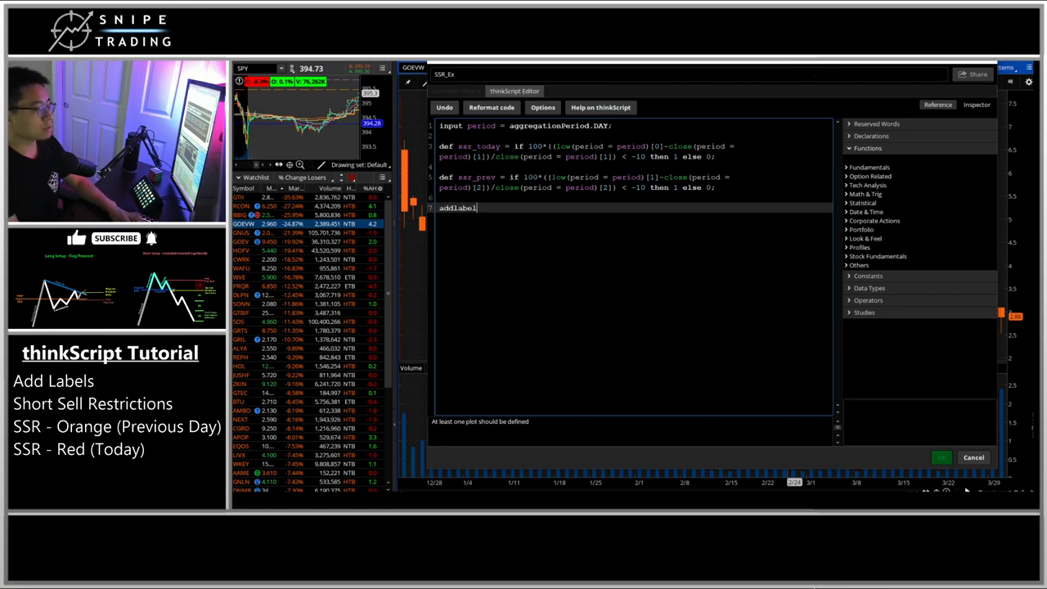
{"action": "type", "text": "("}
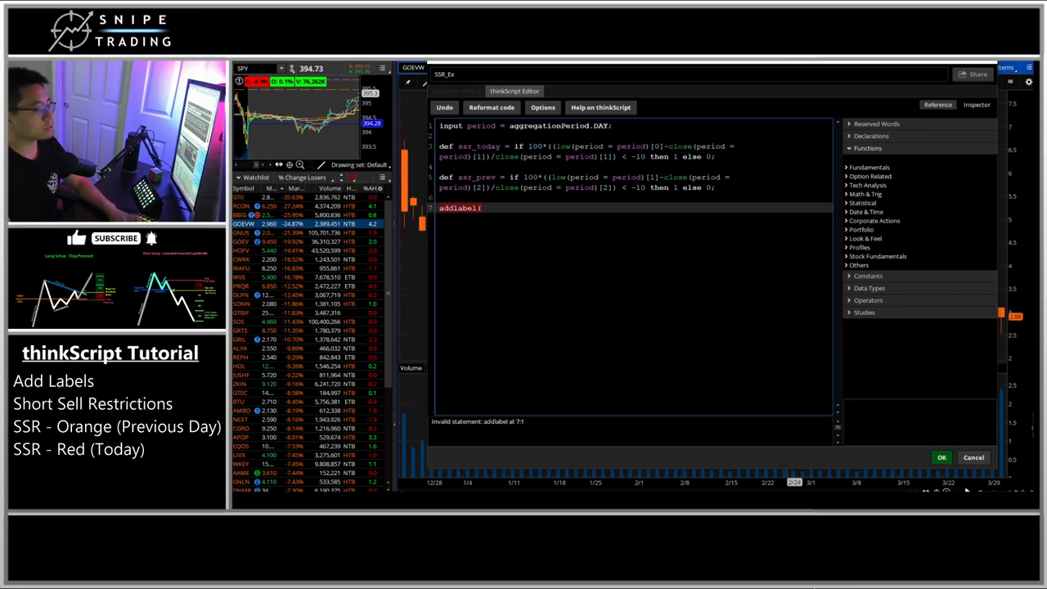
{"action": "type", "text": "(yes,"}
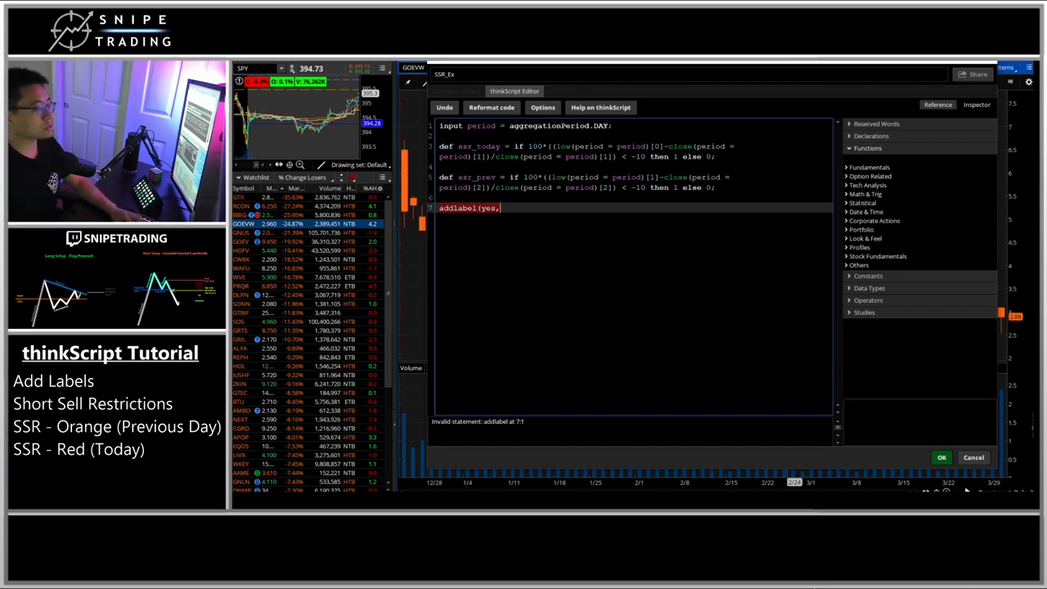
{"action": "type", "text": "if"}
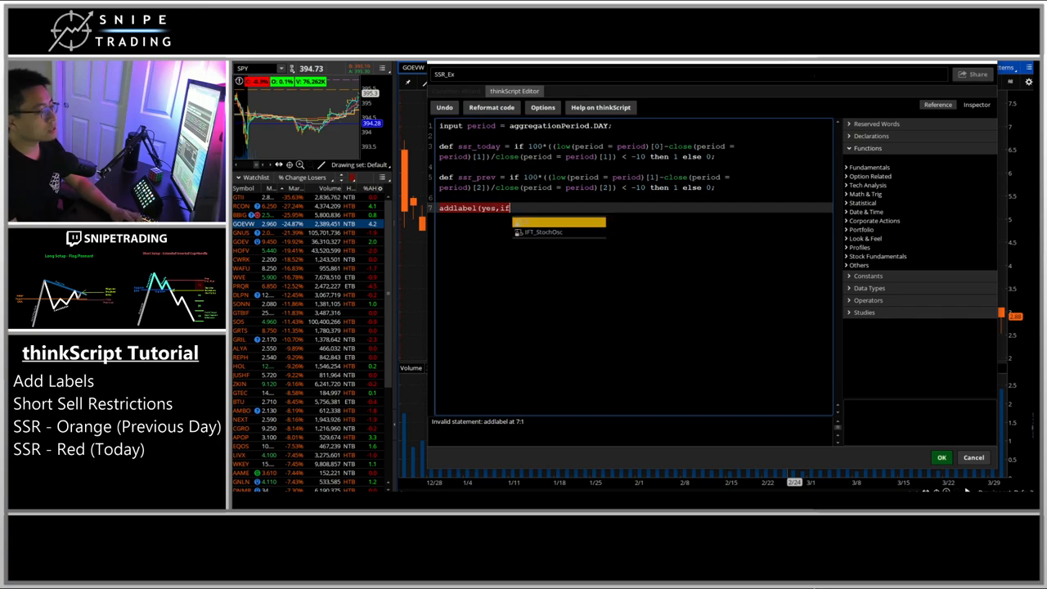
{"action": "type", "text": "ssr_"}
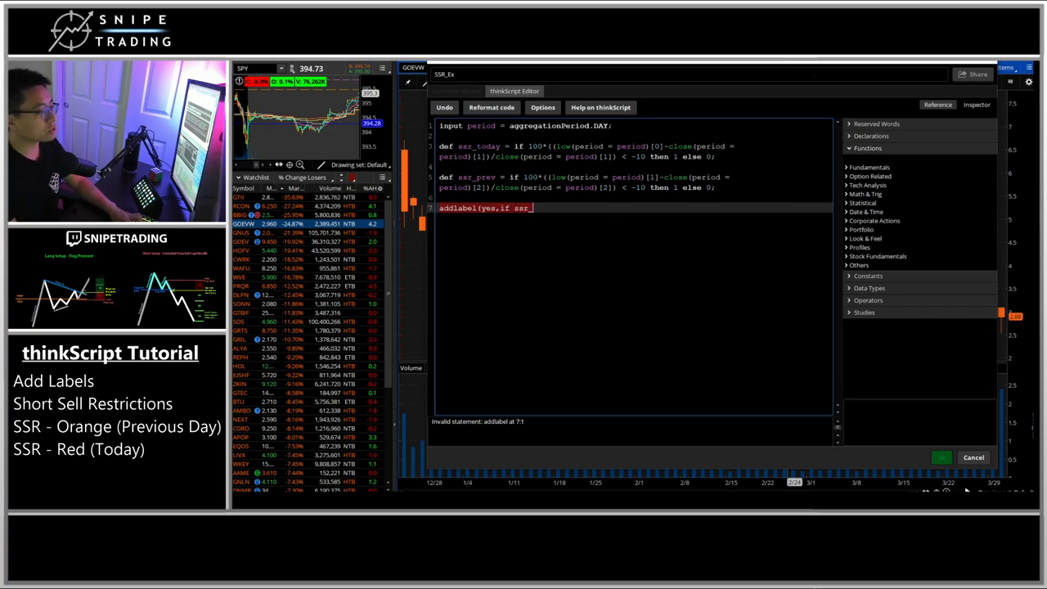
{"action": "type", "text": "today or s"}
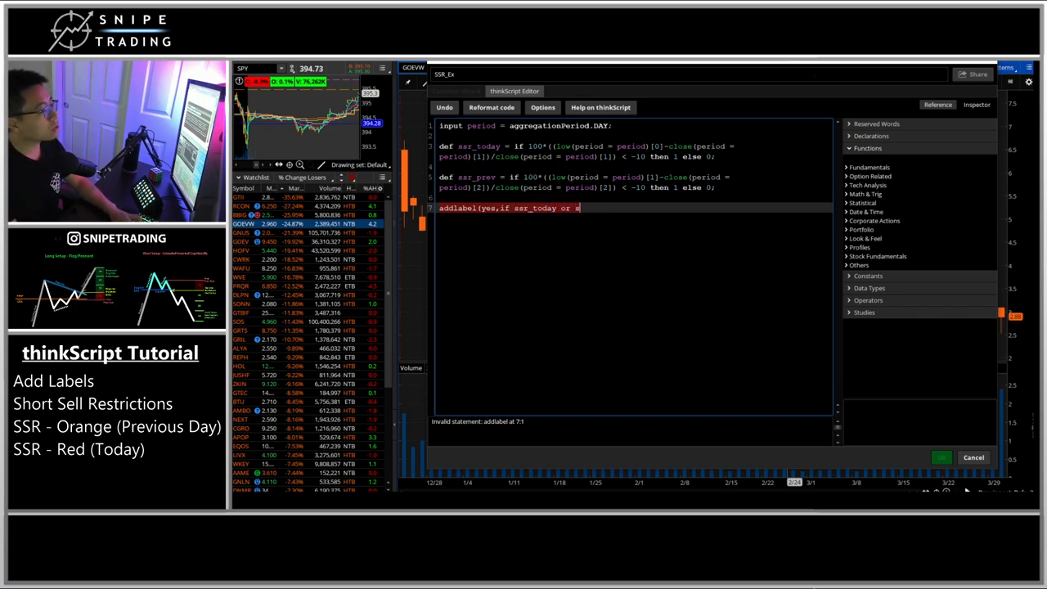
{"action": "type", "text": "sr_prev then \"SSR"}
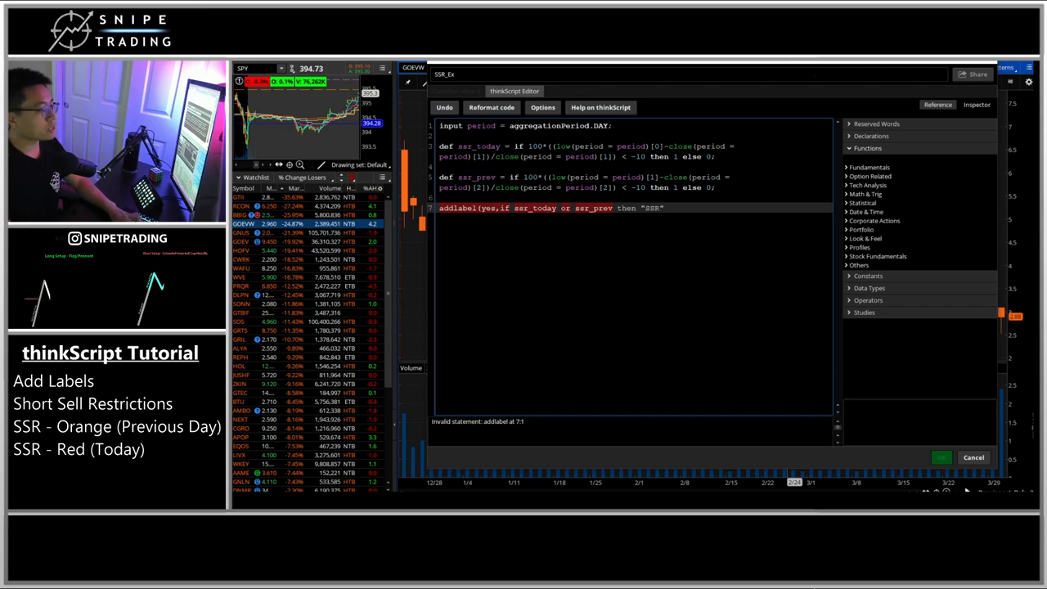
{"action": "type", "text": "else"}
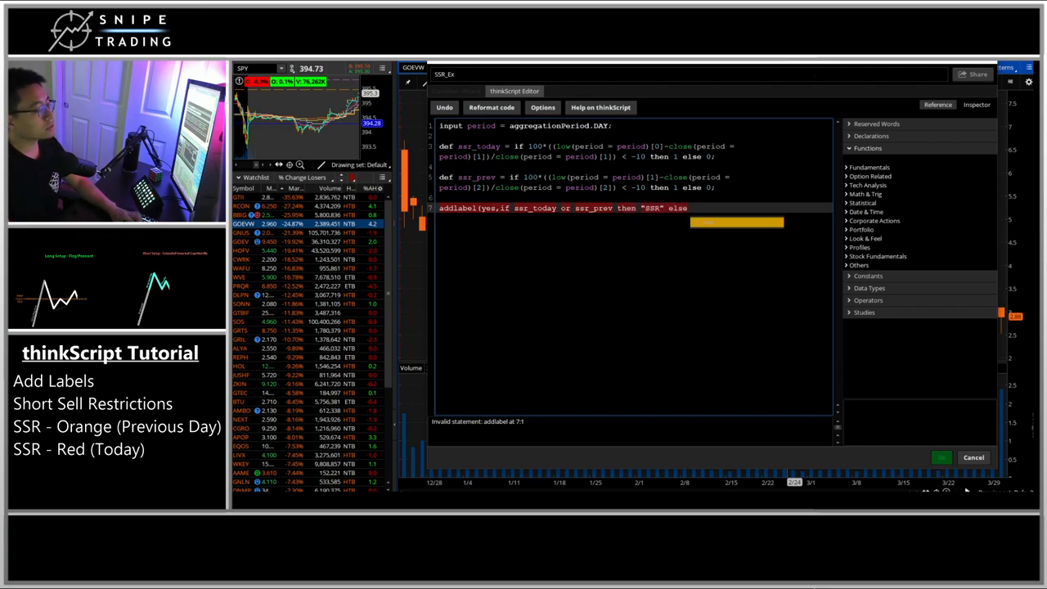
{"action": "type", "text": "\"\""}
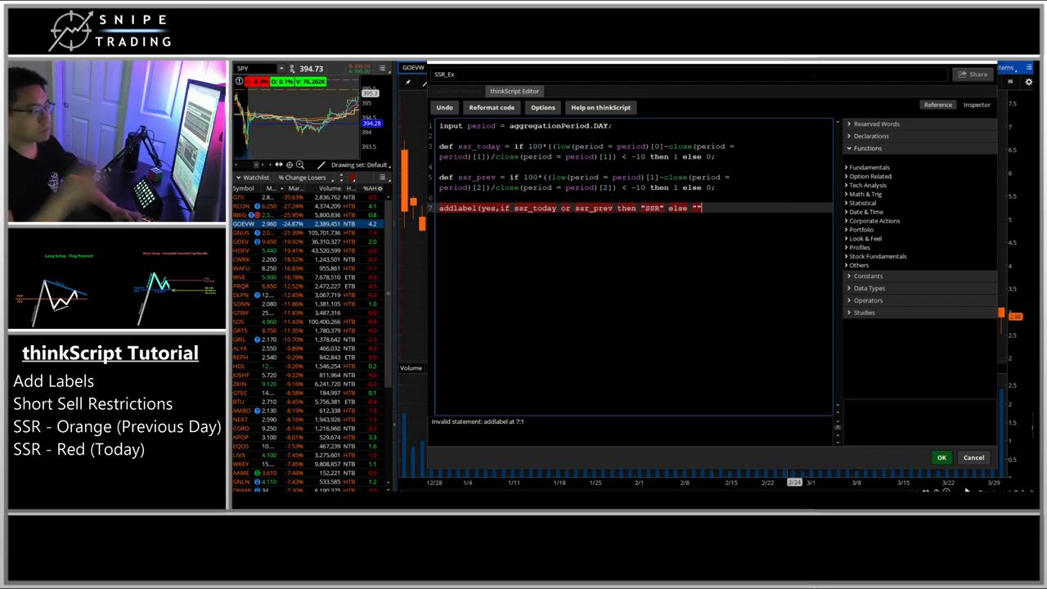
{"action": "type", "text": ","}
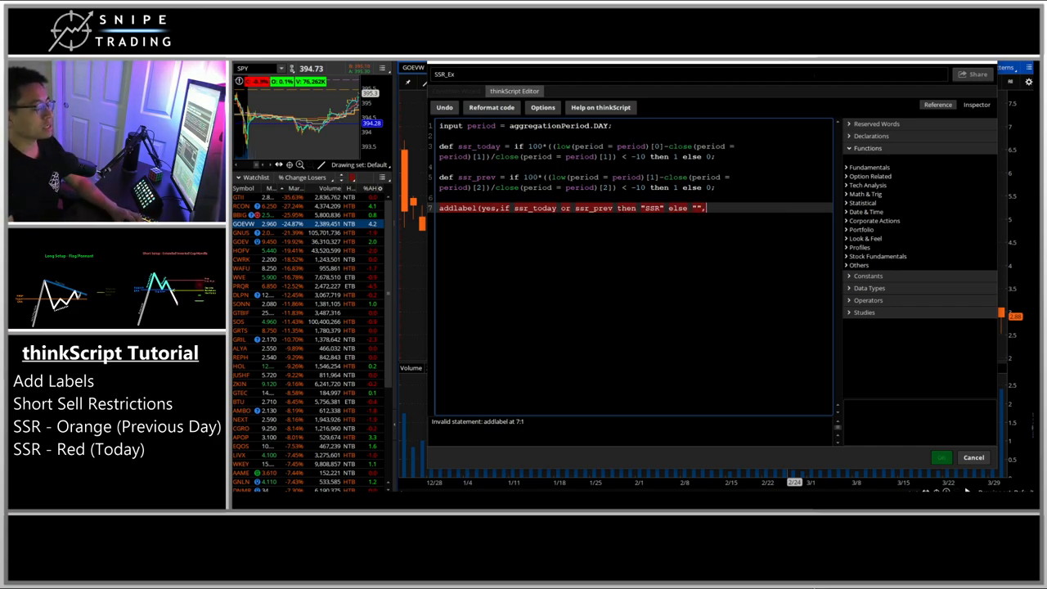
{"action": "type", "text": "co"}
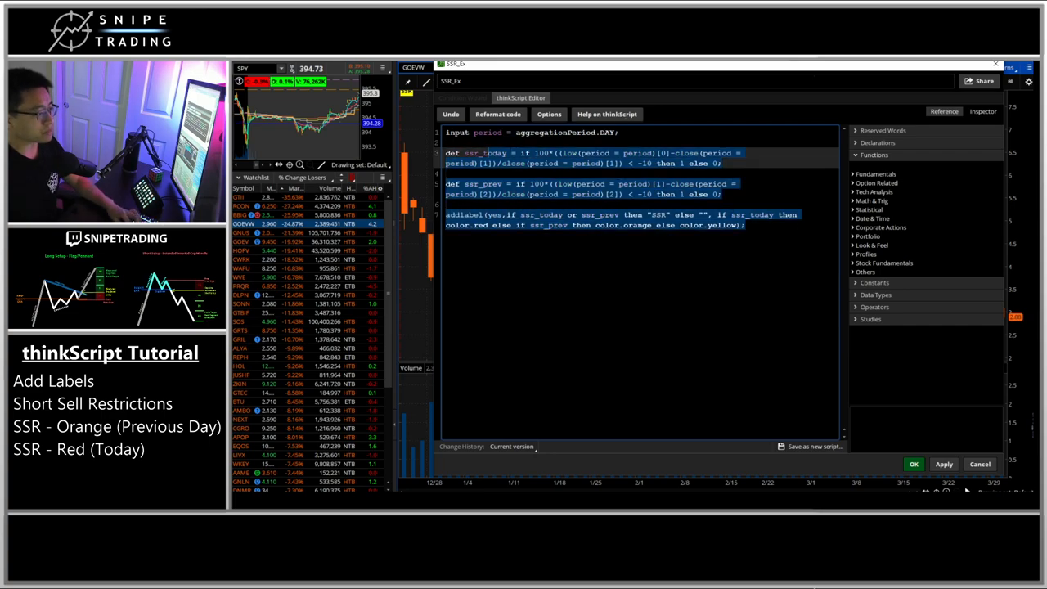
- Confirm the finished SSR_Ex study with OK, returning to the daily chart
{"action": "left_click", "coordinate": [944, 465]}
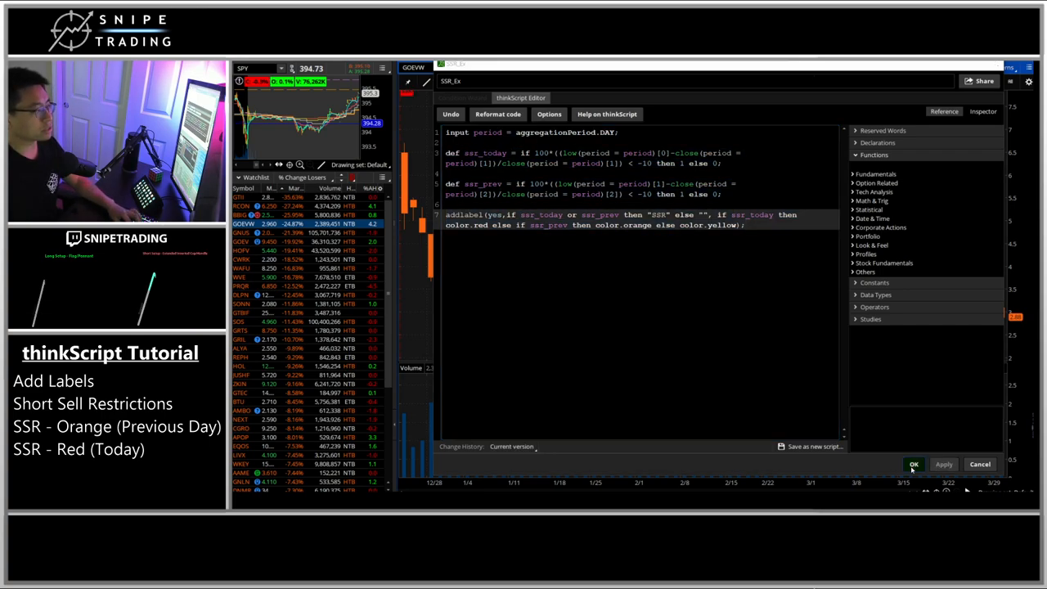
{"action": "left_click", "coordinate": [914, 465]}
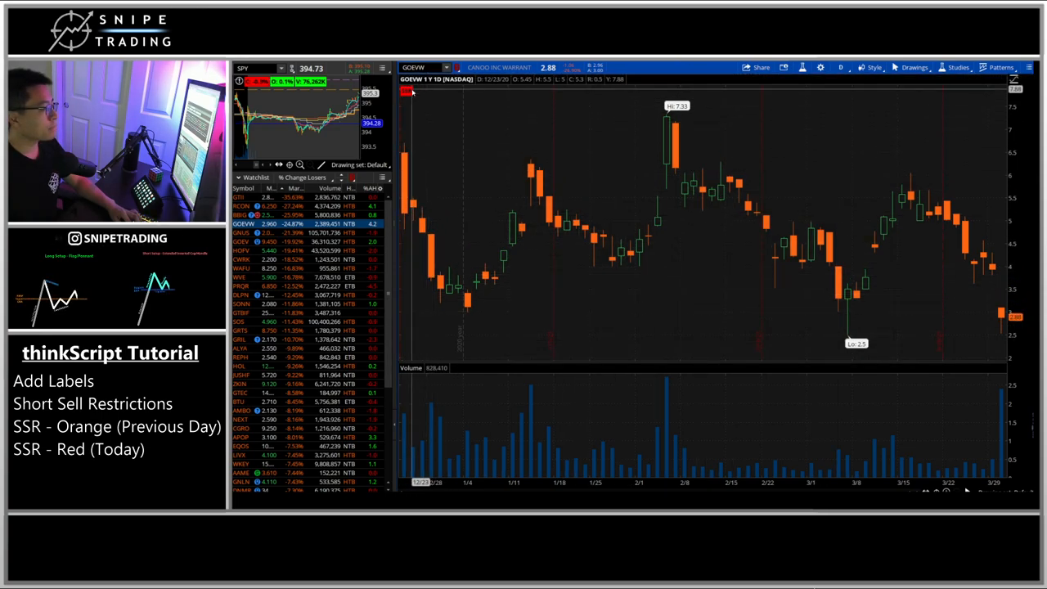
- Chart GDEV and AMBO to check the label, then bring up the watchlist selector
{"action": "left_click", "coordinate": [242, 235]}
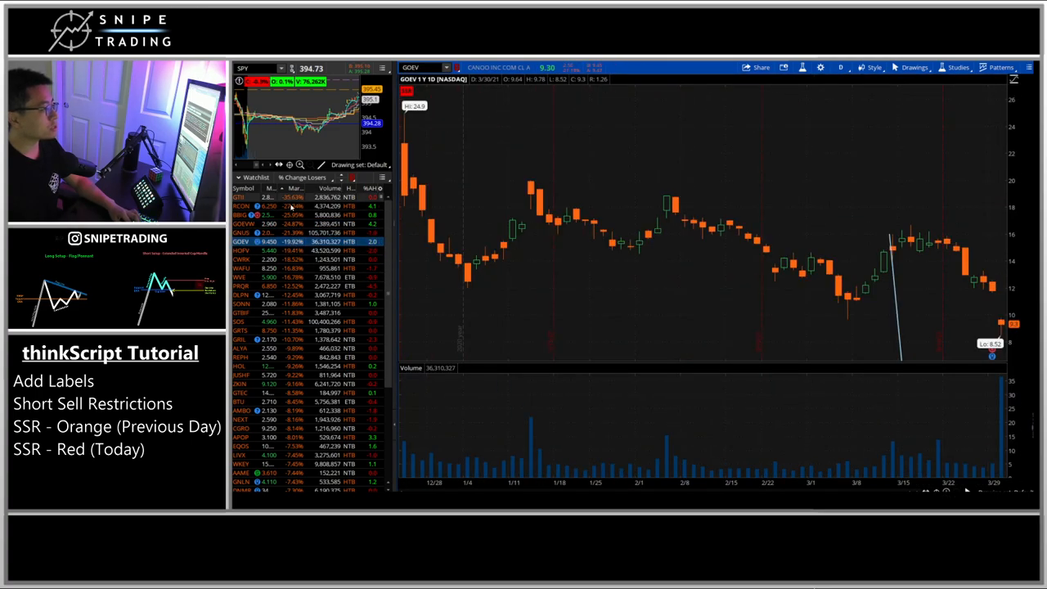
{"action": "left_click", "coordinate": [242, 339]}
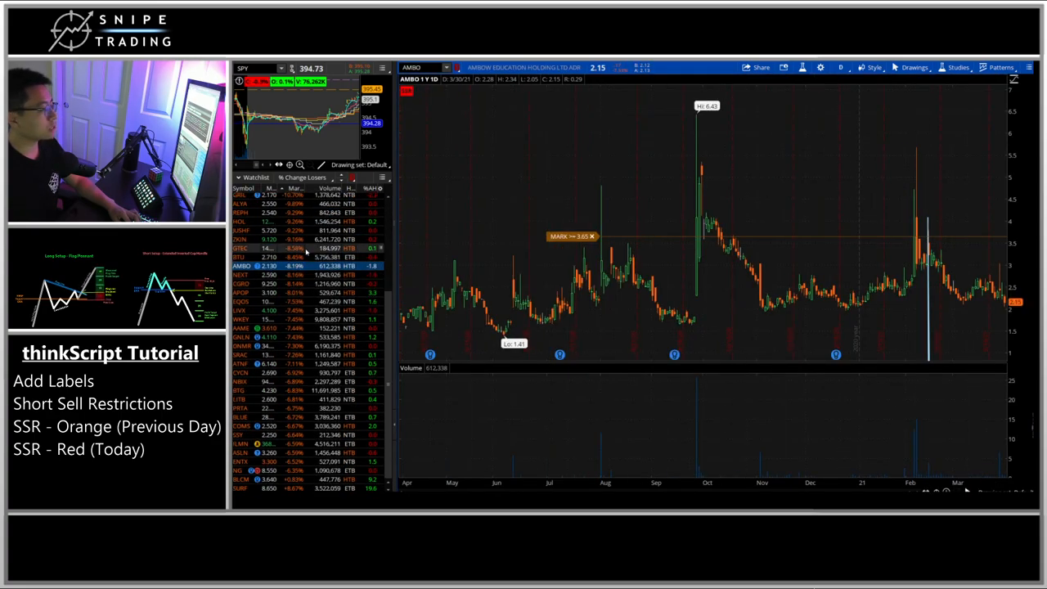
{"action": "left_click", "coordinate": [246, 380]}
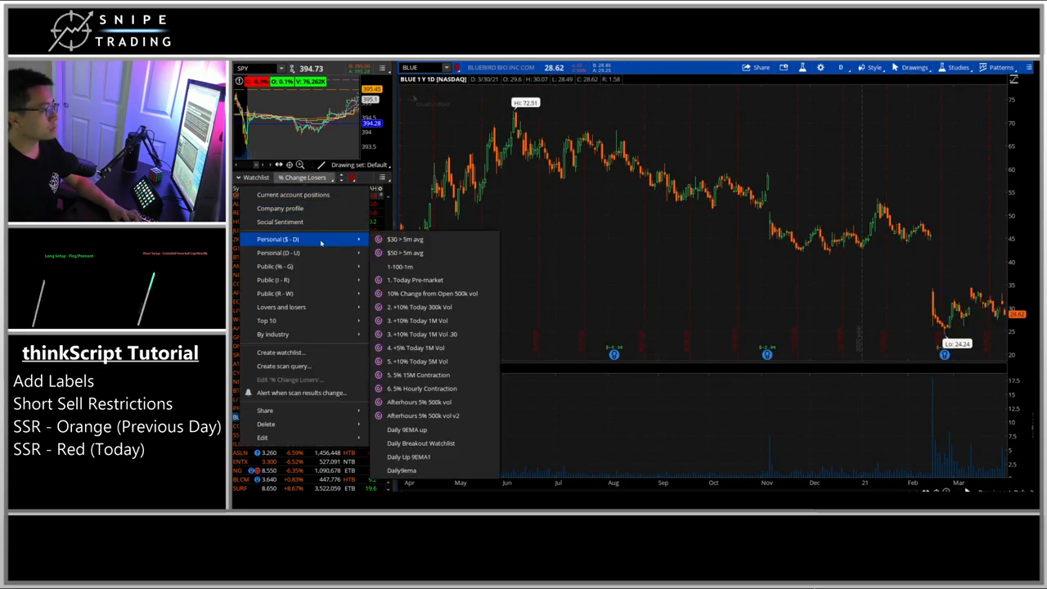
- Load the Personal +% Today gainers scan watchlist
{"action": "left_click", "coordinate": [412, 347]}
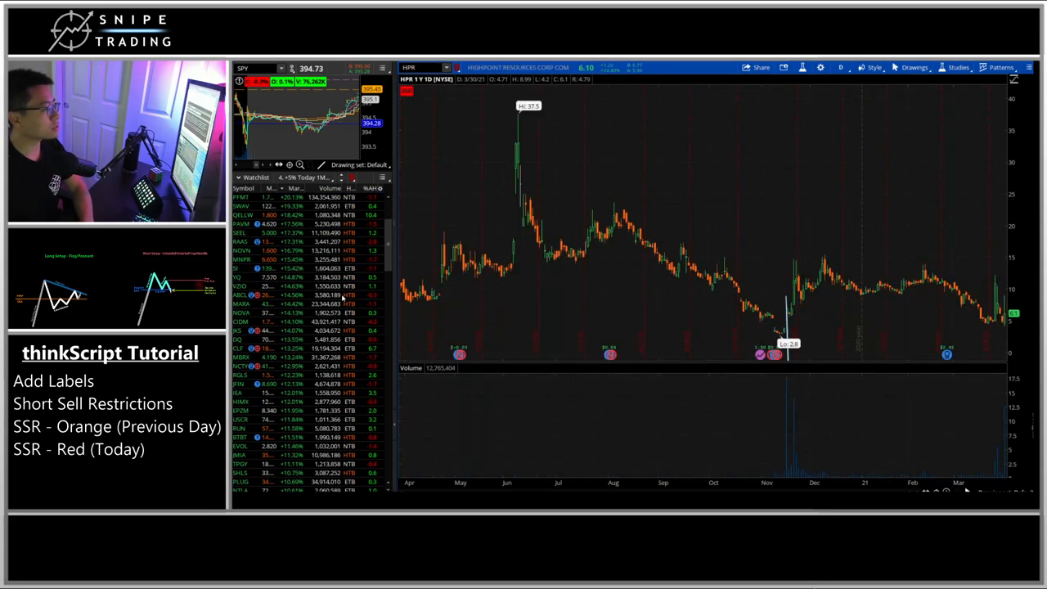
- Zoom into HPR's recent candles to confirm the red SSR label, then chart CSCW
{"action": "scroll", "scroll_direction": "down", "scroll_amount": 3}
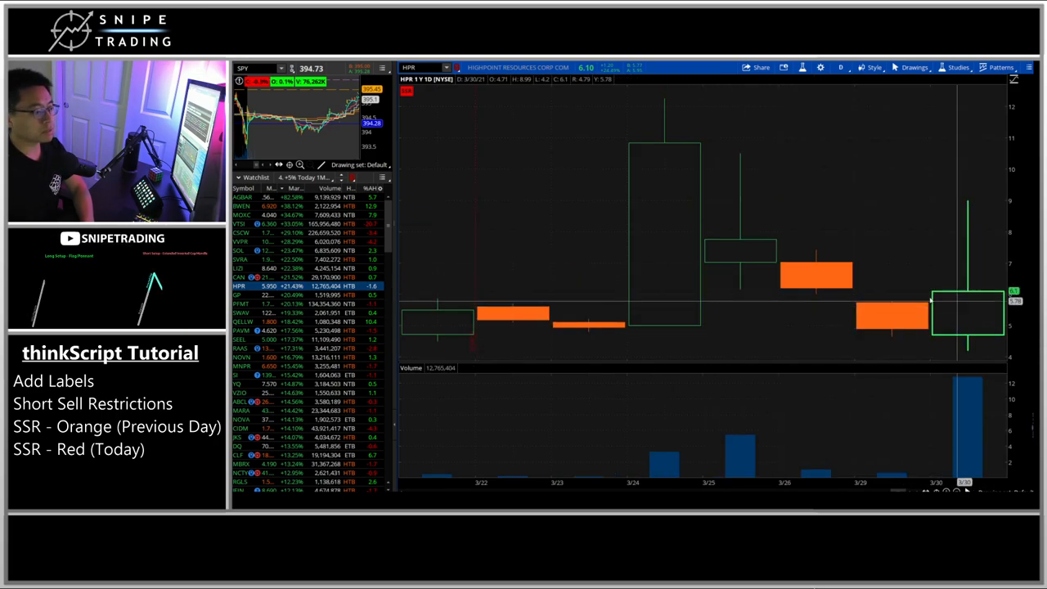
{"action": "mouse_move", "coordinate": [915, 334]}
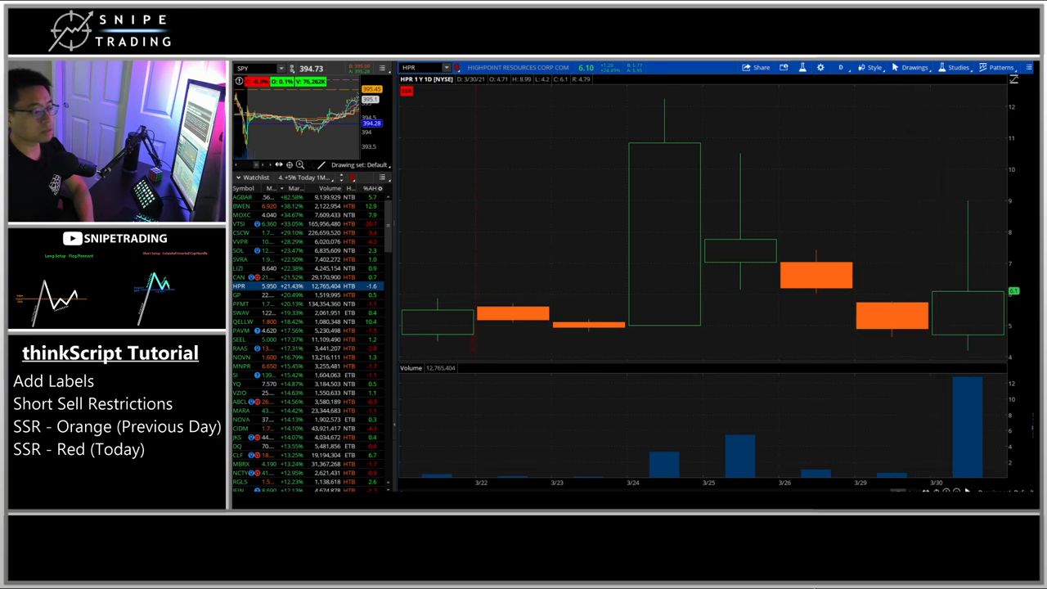
{"action": "left_click", "coordinate": [245, 269]}
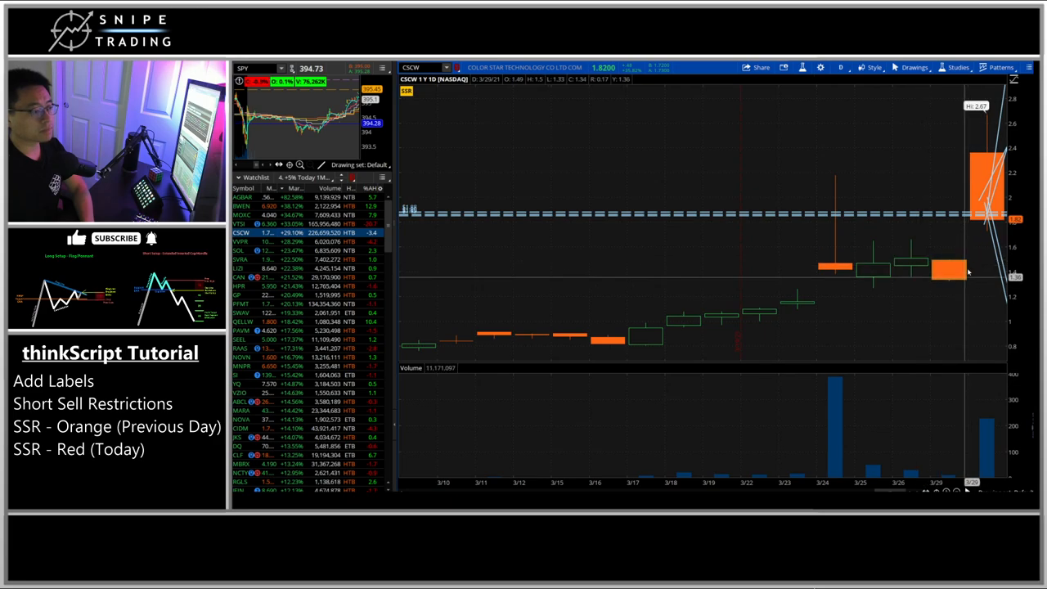
{"action": "mouse_move", "coordinate": [688, 108]}
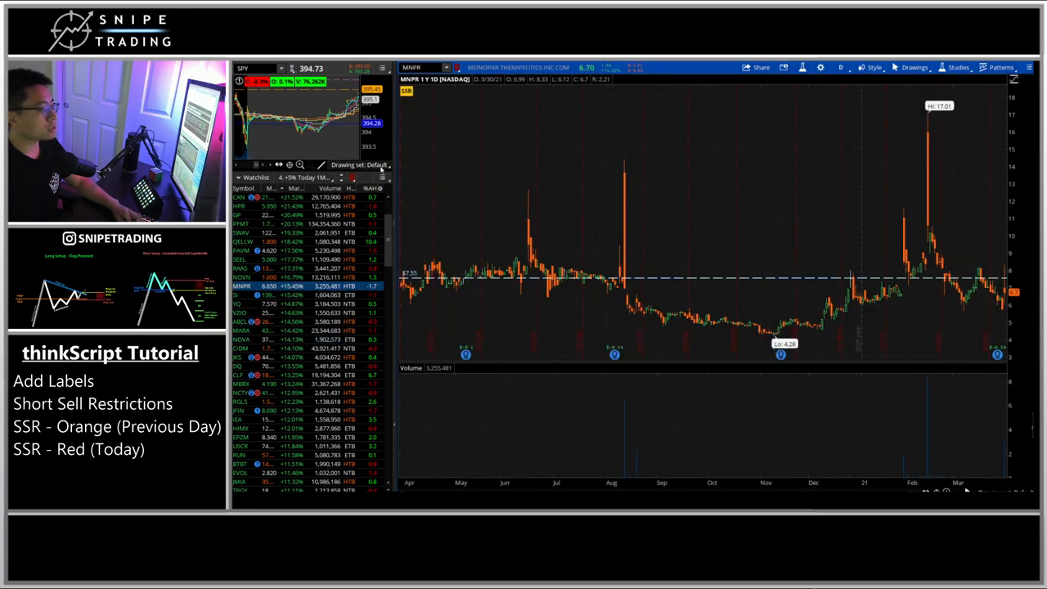
{"action": "mouse_move", "coordinate": [923, 291]}
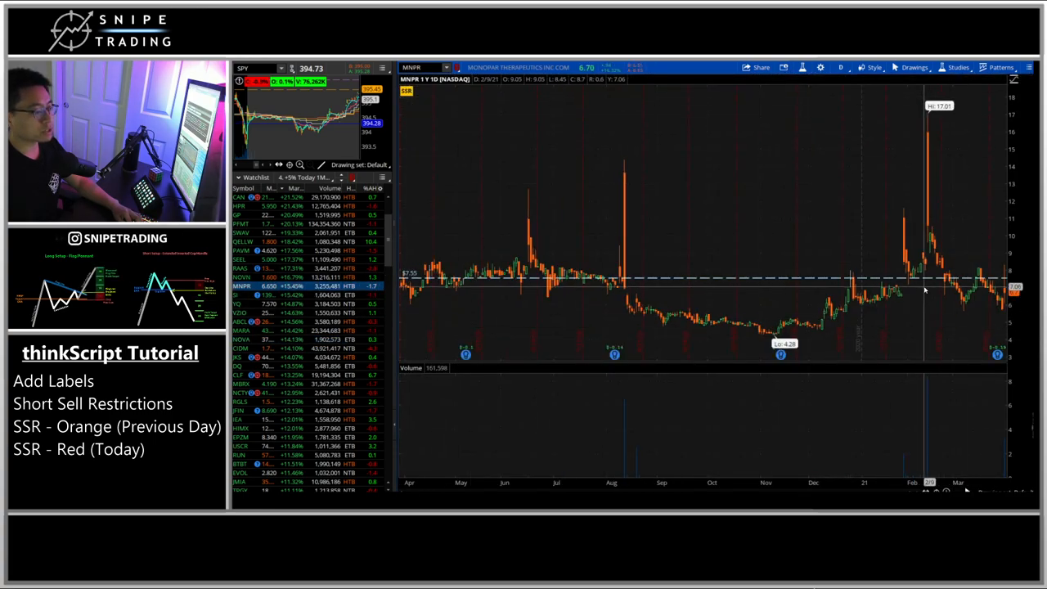
- Chart GEVO and the next ticker in the list to verify the label color
{"action": "left_click", "coordinate": [239, 367]}
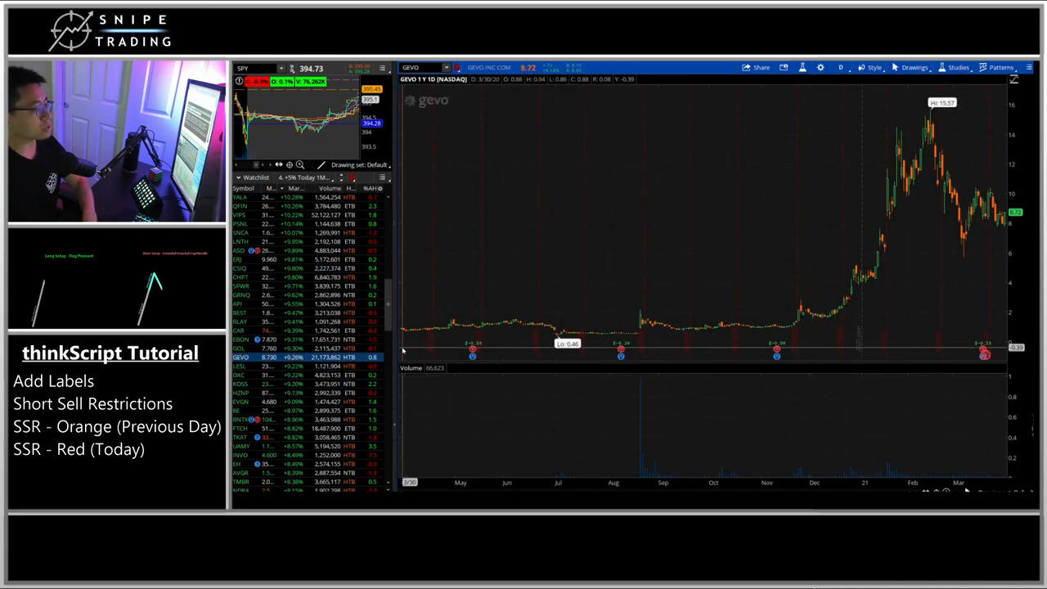
{"action": "left_click", "coordinate": [242, 401]}
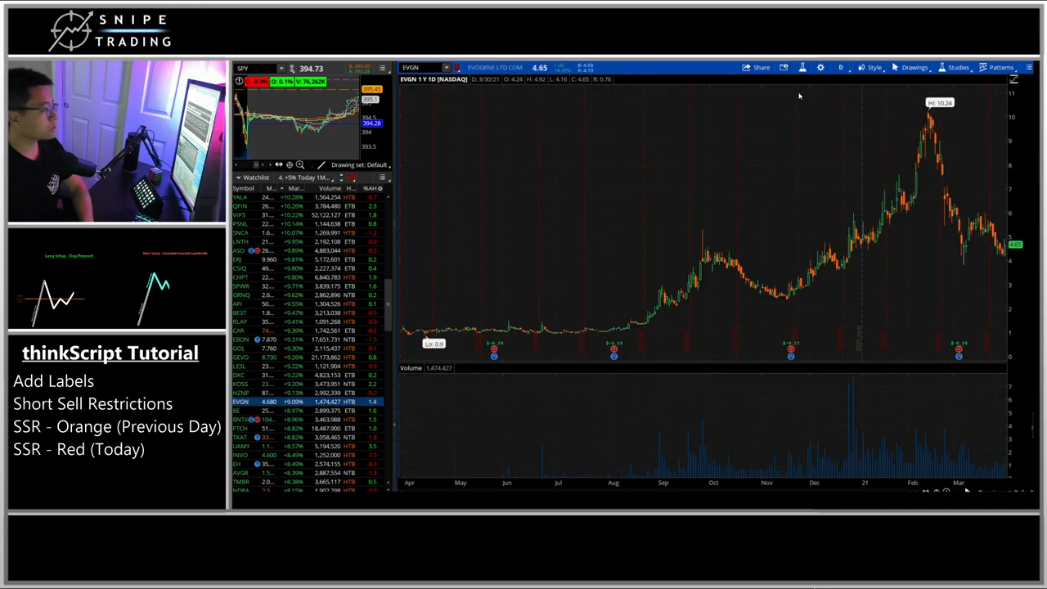